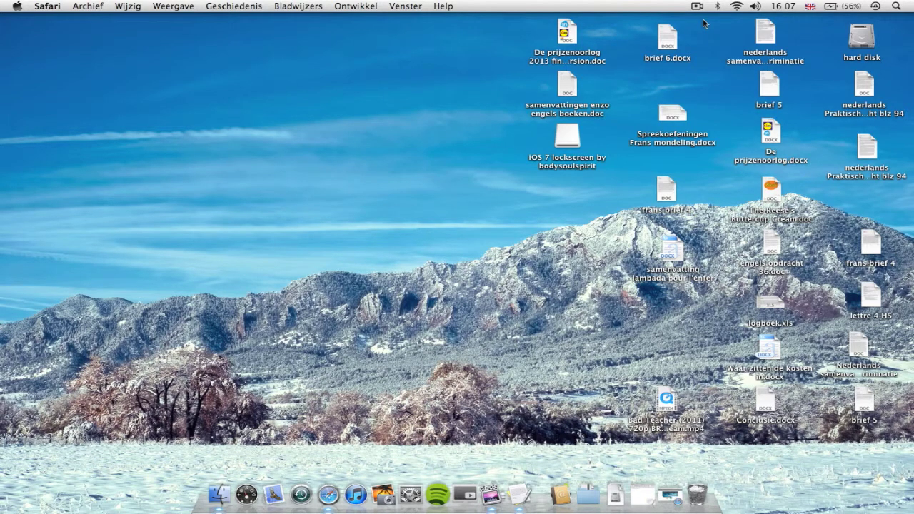
Step: Bring Safari forward and download the iOS 7 screensaver from the bodysoulspirit page
{"action": "left_click", "coordinate": [715, 6]}
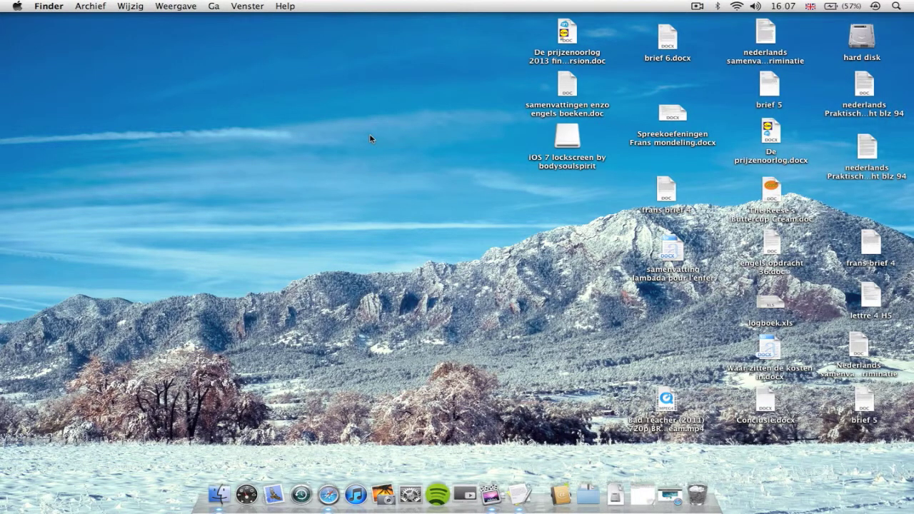
{"action": "mouse_move", "coordinate": [694, 494]}
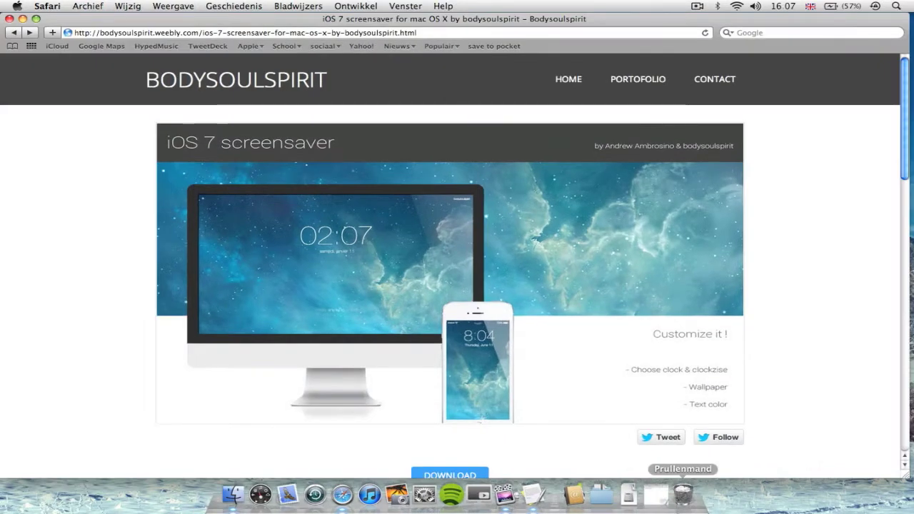
{"action": "mouse_move", "coordinate": [335, 380]}
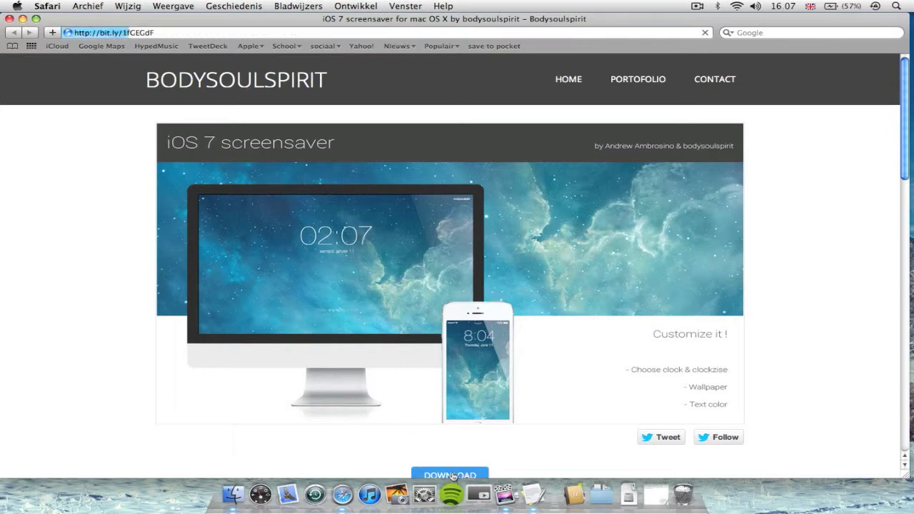
{"action": "left_click", "coordinate": [453, 472]}
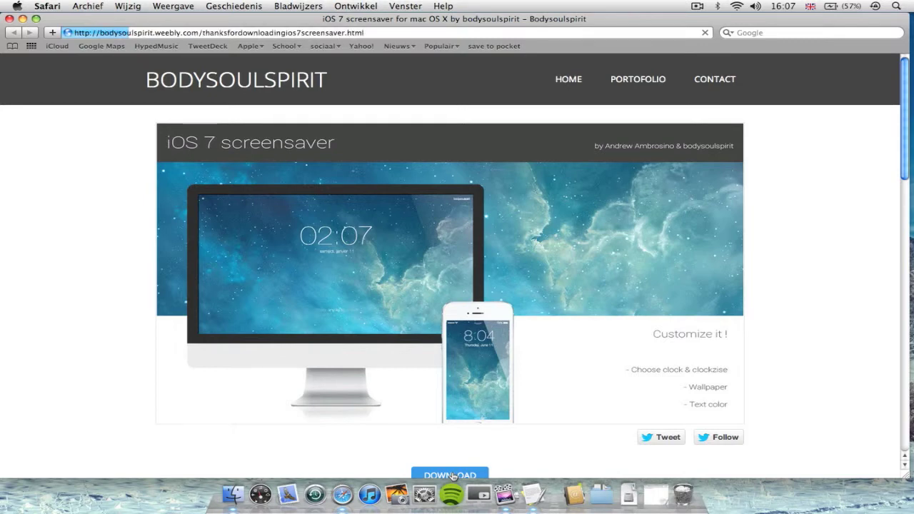
Step: Open the downloaded iOS 7 lockscreen .dmg from the Downloads list
{"action": "left_click", "coordinate": [453, 472]}
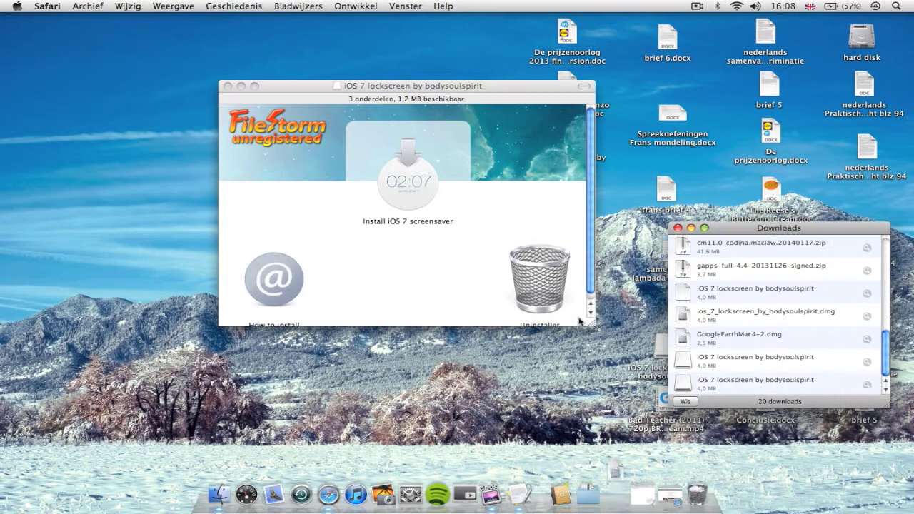
{"action": "mouse_move", "coordinate": [452, 244]}
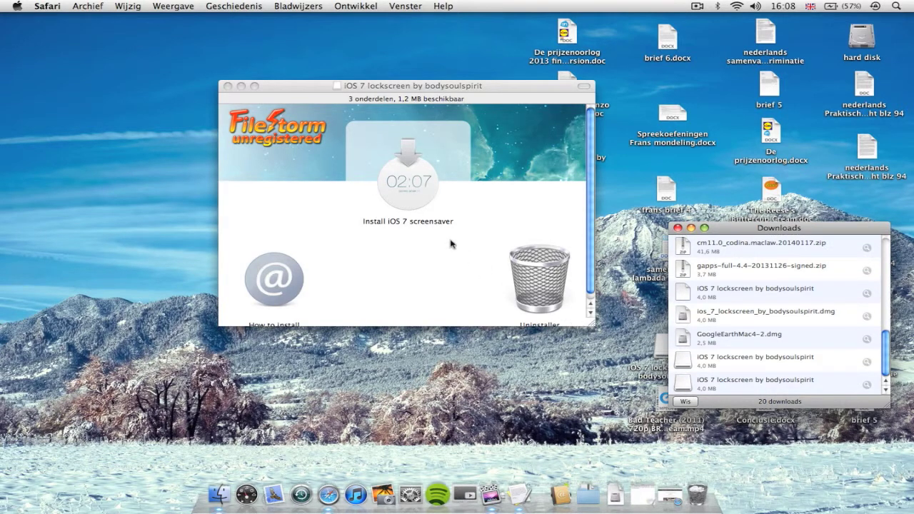
{"action": "mouse_move", "coordinate": [431, 233]}
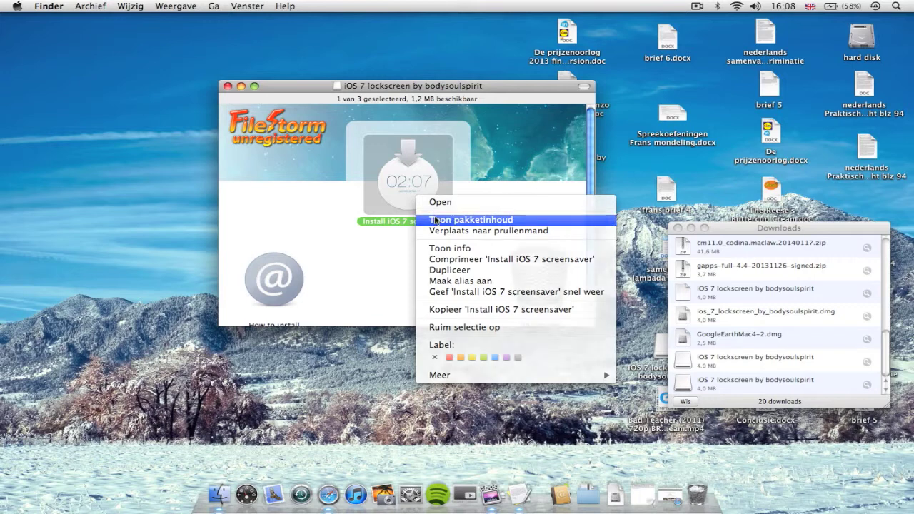
Step: Show the installer package's contents and open its Contents folder
{"action": "left_click", "coordinate": [469, 220]}
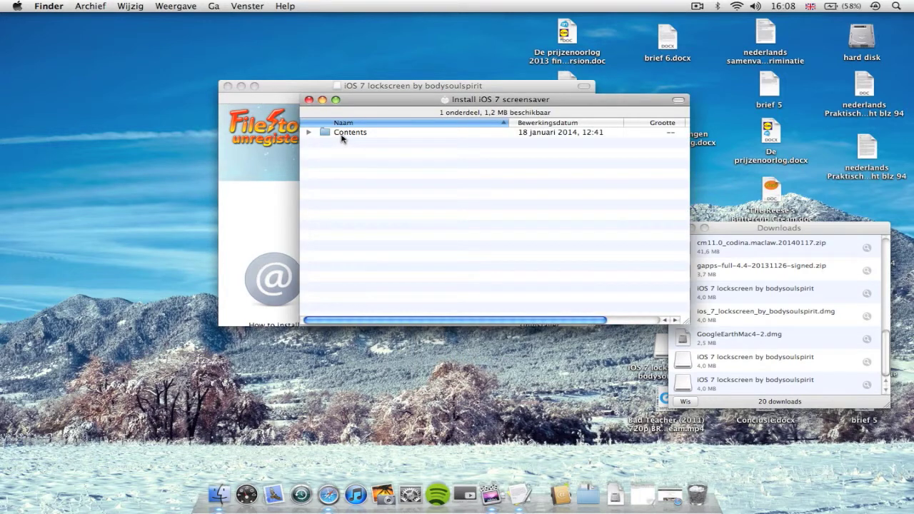
{"action": "double_click", "coordinate": [349, 132]}
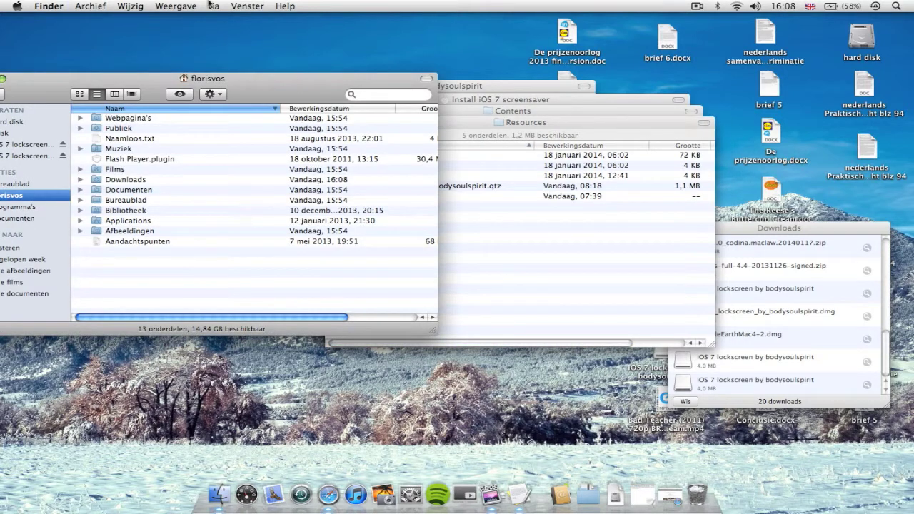
Step: Use Go to Folder to jump to ~/Library/Screen Savers/
{"action": "left_click", "coordinate": [213, 5]}
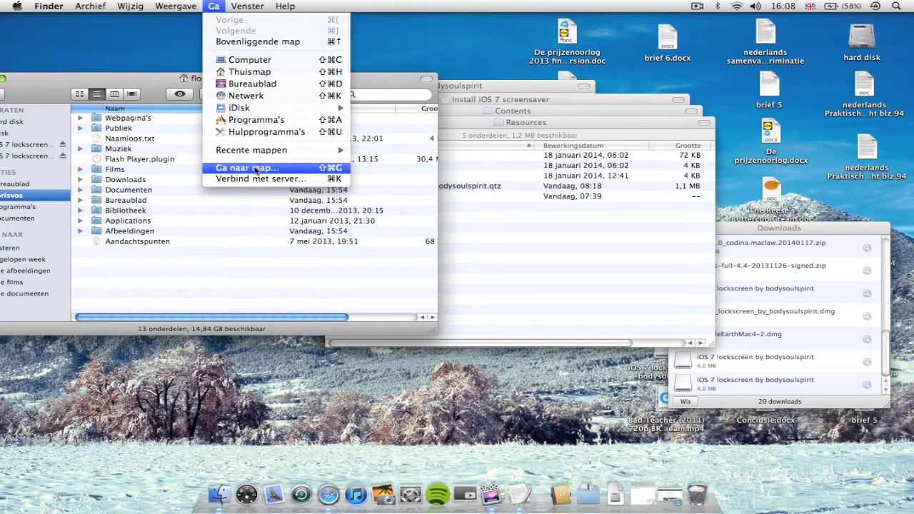
{"action": "left_click", "coordinate": [246, 168]}
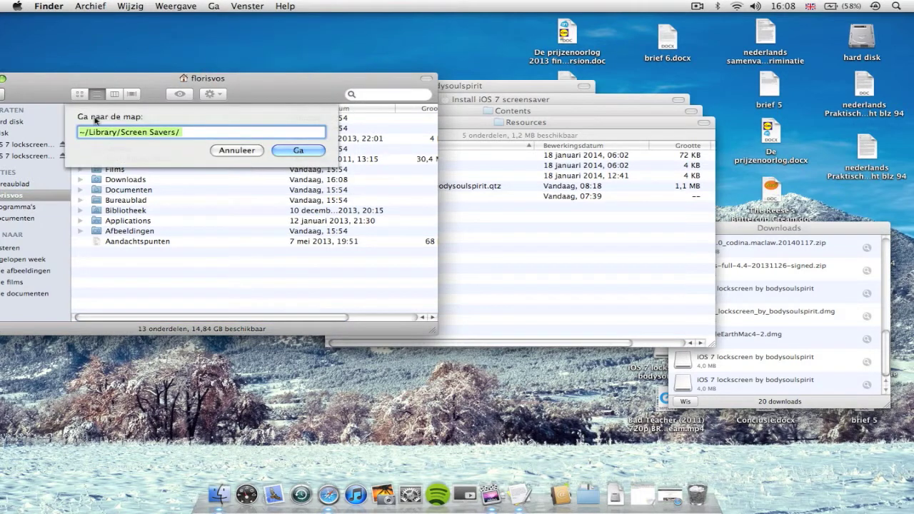
{"action": "mouse_move", "coordinate": [189, 135]}
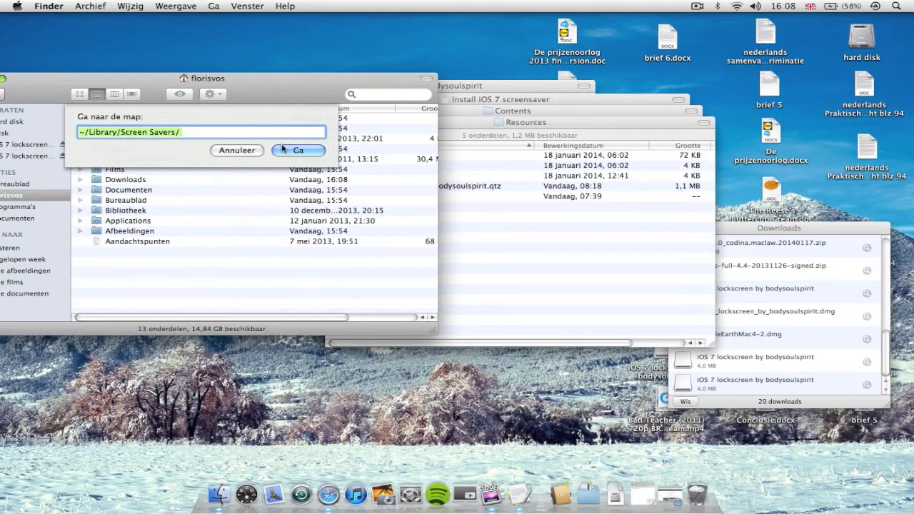
{"action": "mouse_move", "coordinate": [287, 145]}
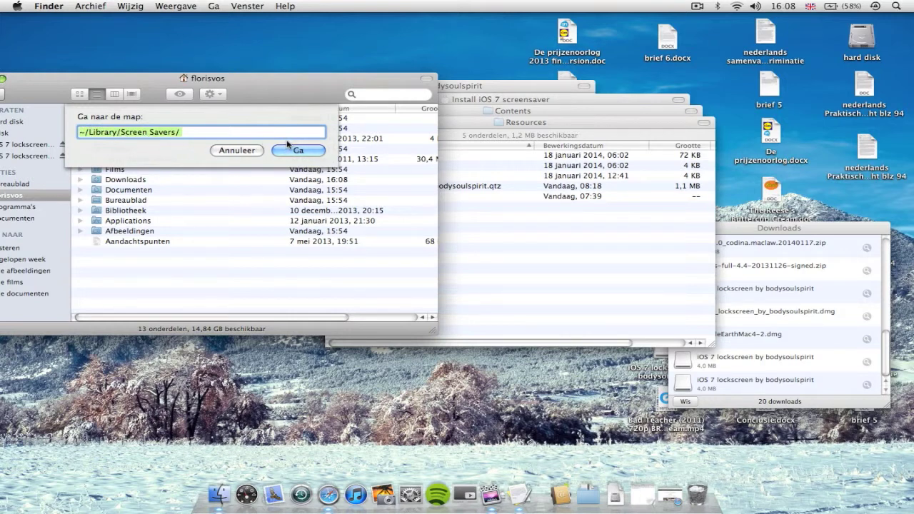
{"action": "left_click", "coordinate": [297, 150]}
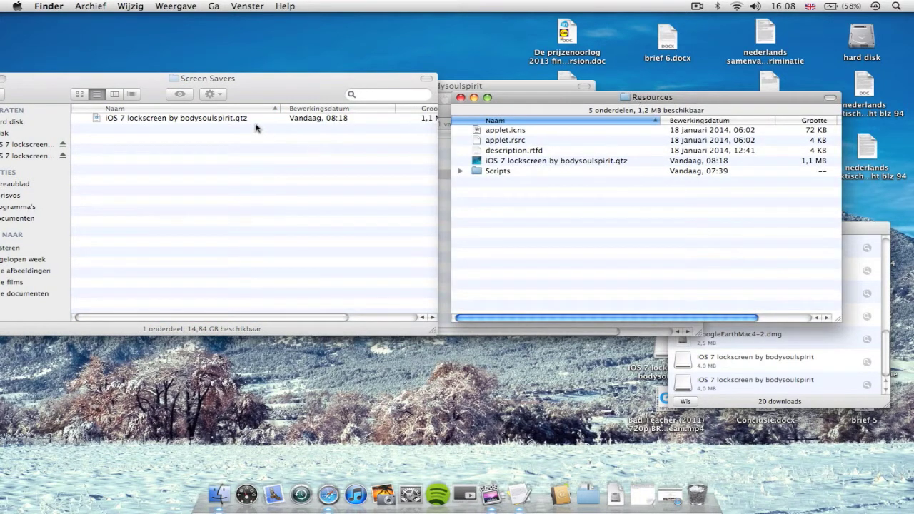
{"action": "mouse_move", "coordinate": [242, 126]}
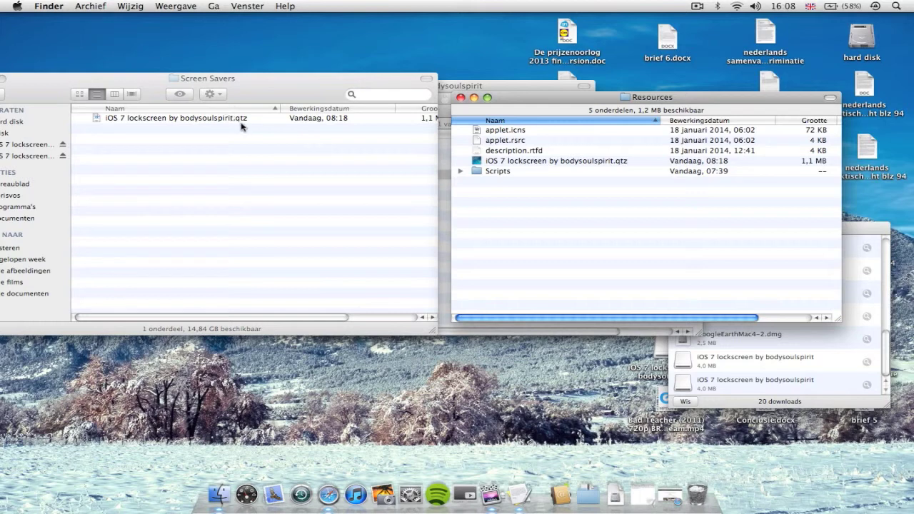
Step: Move the existing iOS 7 lockscreen by bodysoulspirit.qtz file to the Trash
{"action": "left_click", "coordinate": [175, 118]}
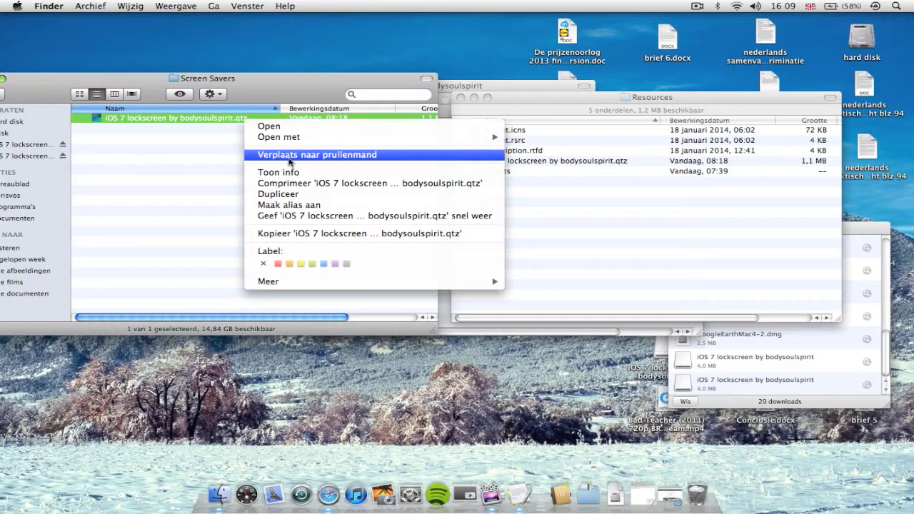
{"action": "left_click", "coordinate": [316, 155]}
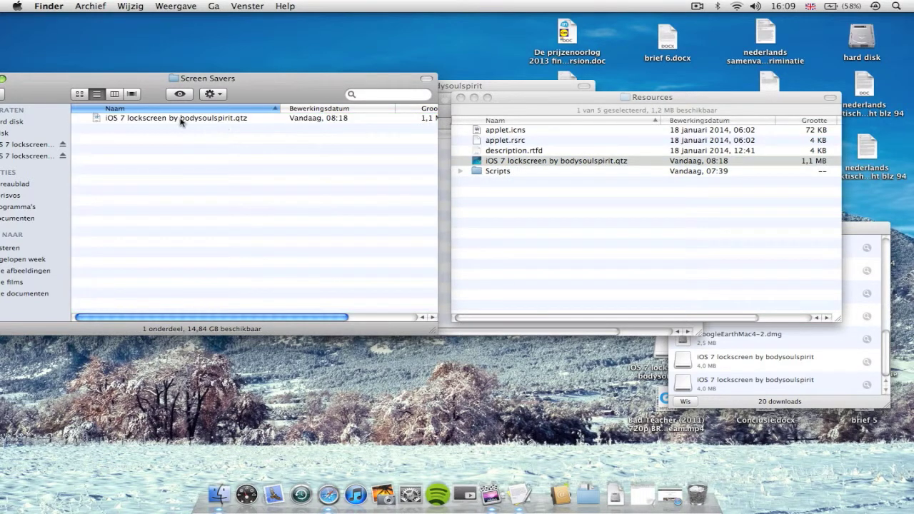
{"action": "mouse_move", "coordinate": [213, 118]}
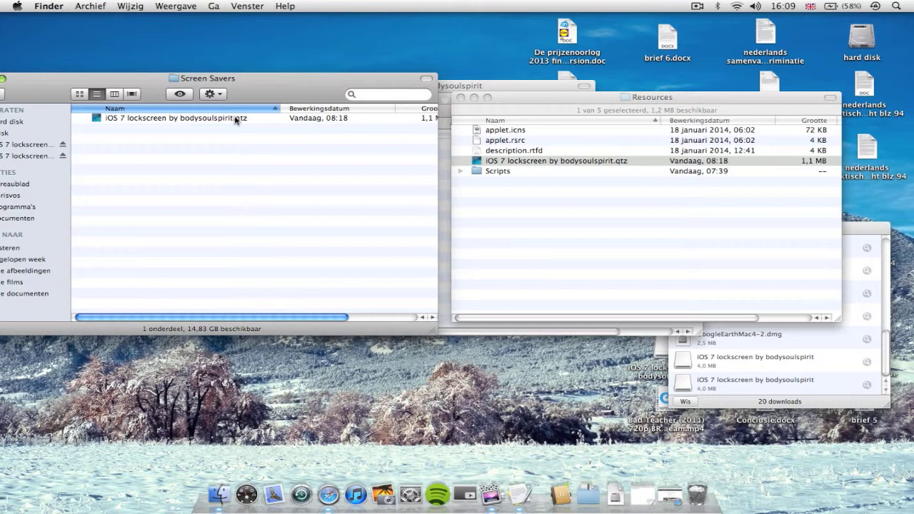
{"action": "mouse_move", "coordinate": [332, 117]}
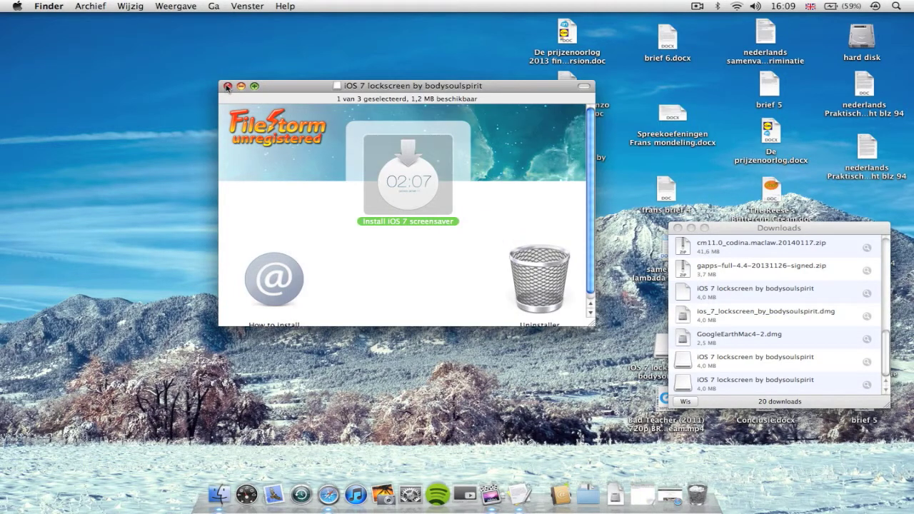
Step: Close the disk image window and open Desktop & Screen Saver in System Preferences
{"action": "left_click", "coordinate": [230, 86]}
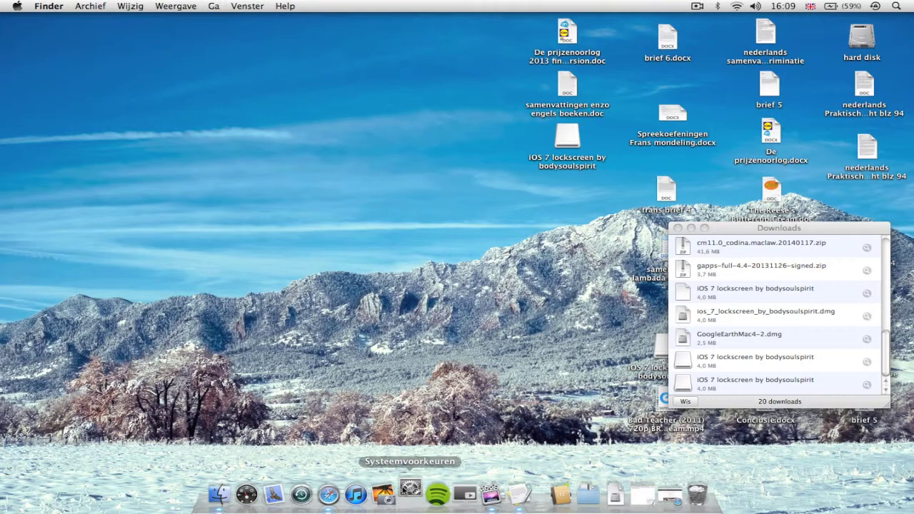
{"action": "left_click", "coordinate": [407, 510]}
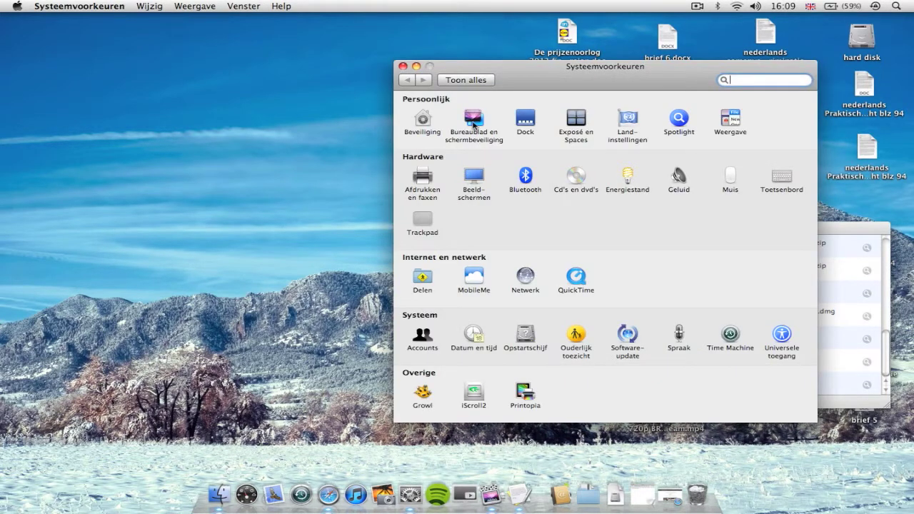
{"action": "left_click", "coordinate": [473, 117]}
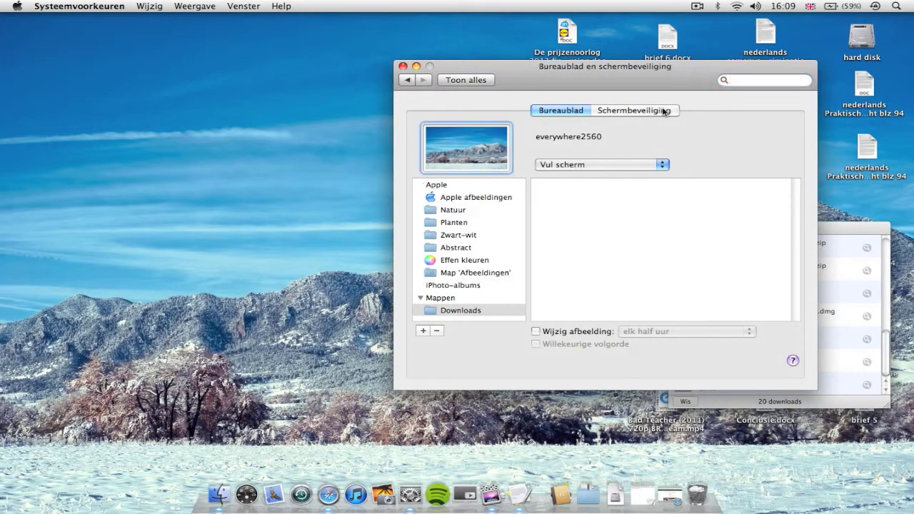
Step: Select 'iOS 7 lockscreen by bodysoulspirit' on the Screen Saver tab
{"action": "left_click", "coordinate": [459, 311]}
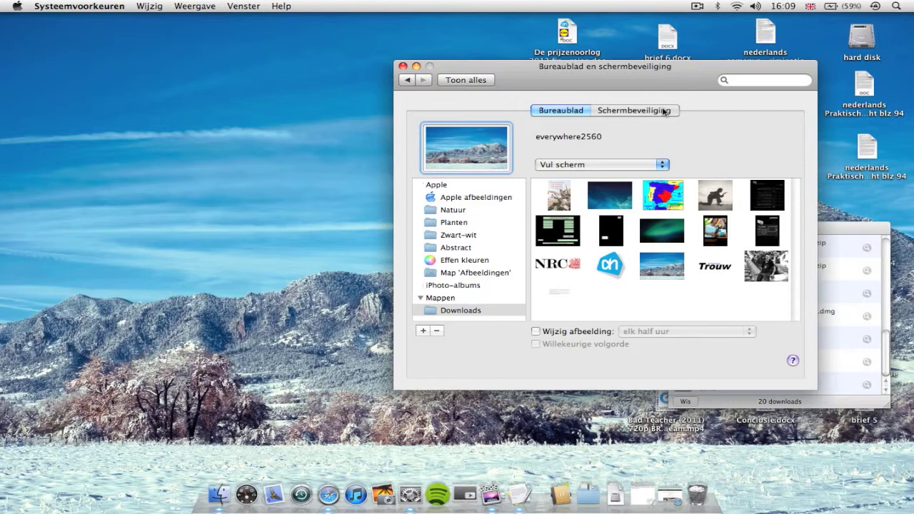
{"action": "left_click", "coordinate": [635, 110]}
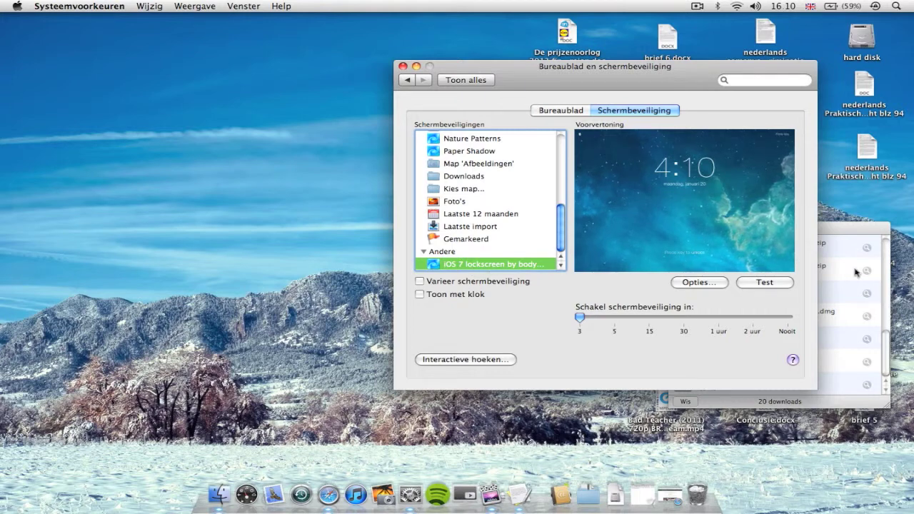
{"action": "mouse_move", "coordinate": [777, 289]}
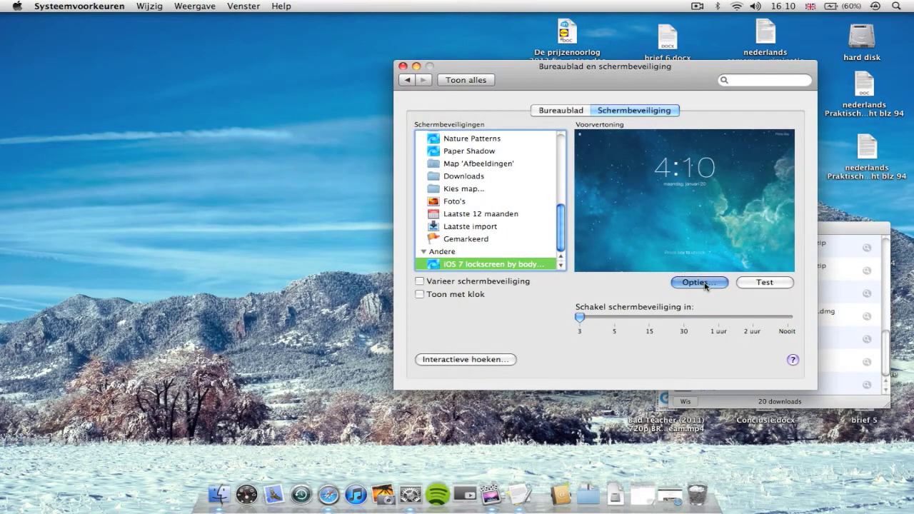
{"action": "left_click", "coordinate": [699, 283]}
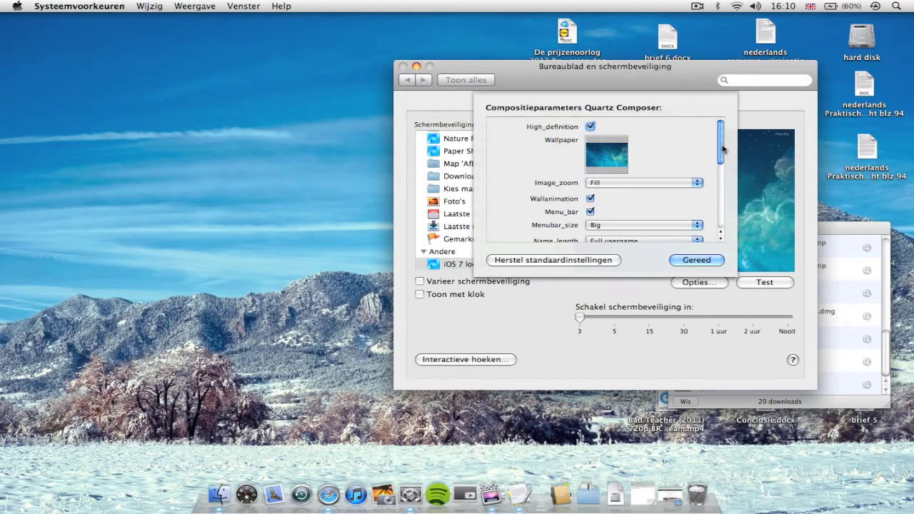
{"action": "scroll", "scroll_direction": "down", "scroll_amount": 3}
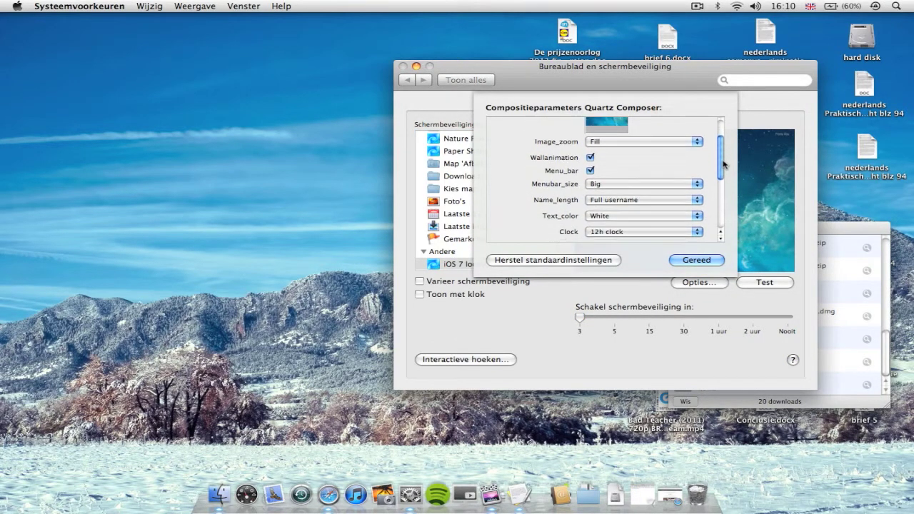
{"action": "scroll", "scroll_direction": "down", "scroll_amount": 3}
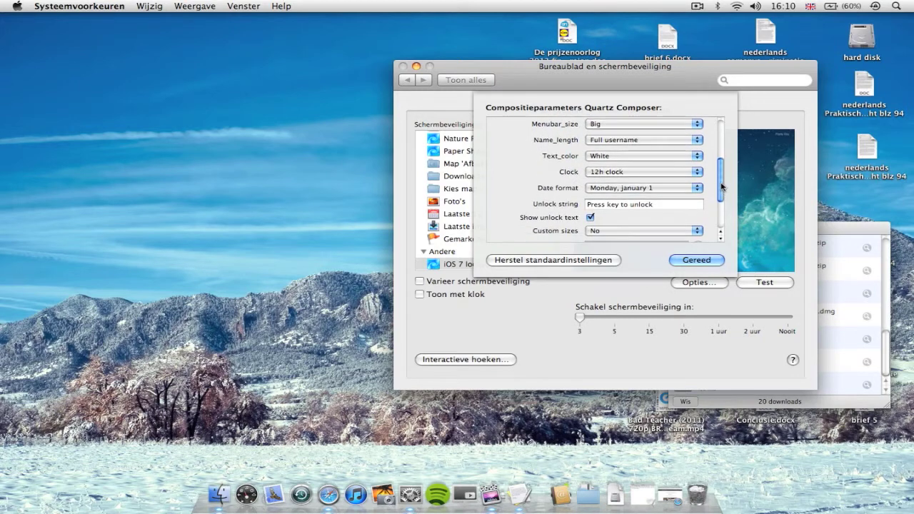
{"action": "scroll", "scroll_direction": "down", "scroll_amount": 3}
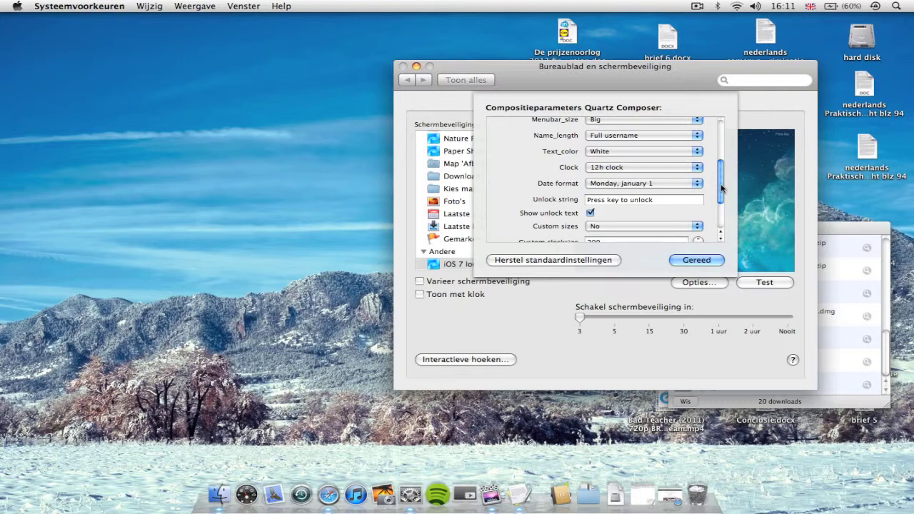
{"action": "scroll", "scroll_direction": "down", "scroll_amount": 3}
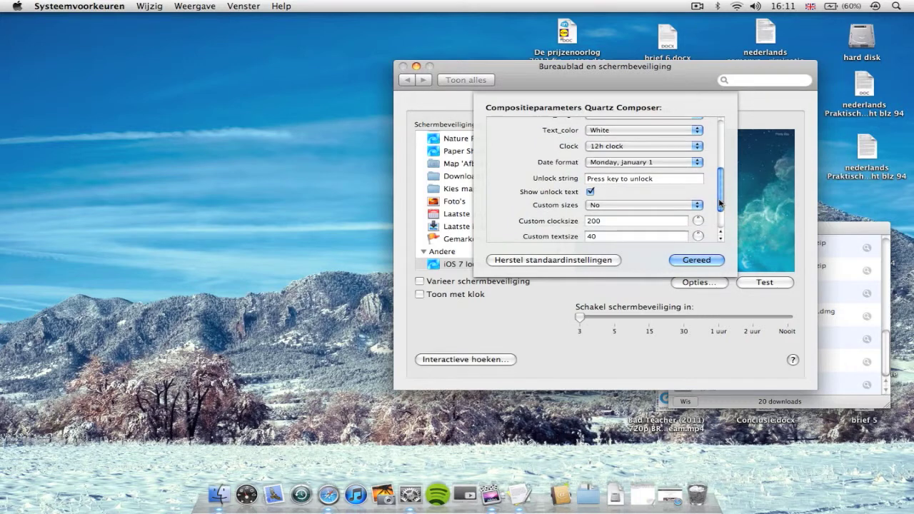
{"action": "scroll", "scroll_direction": "down", "scroll_amount": 3}
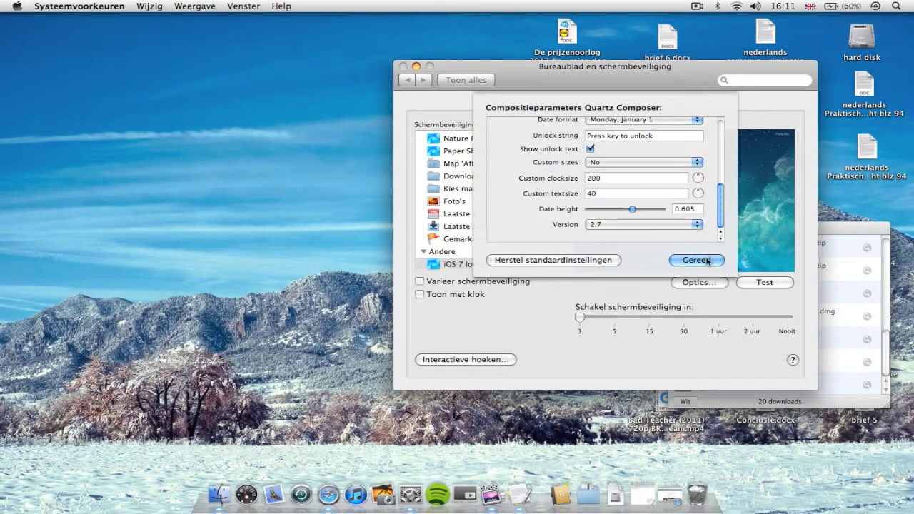
{"action": "left_click", "coordinate": [696, 259]}
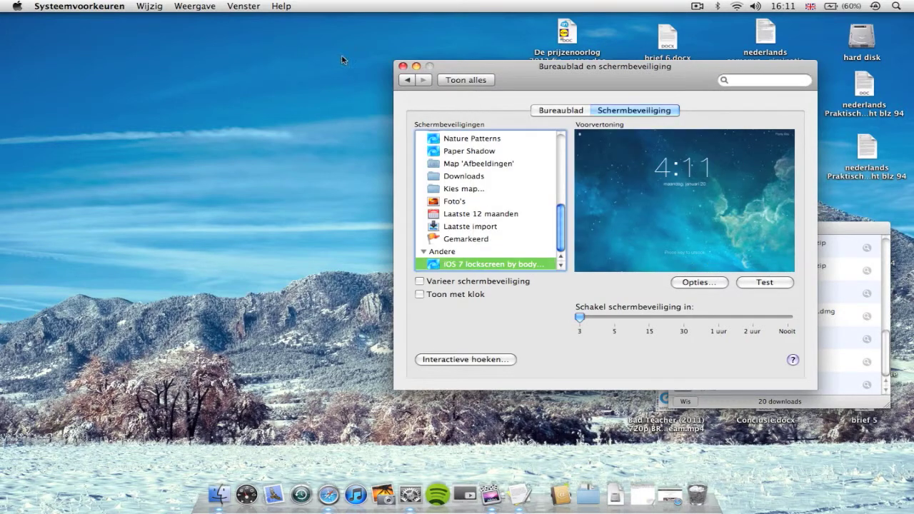
{"action": "mouse_move", "coordinate": [409, 67]}
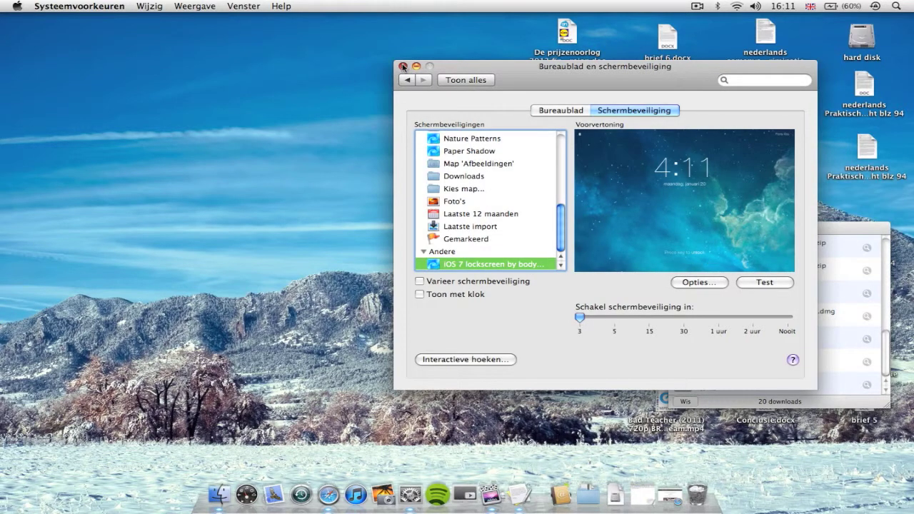
Step: Close the System Preferences window, returning to Safari's Downloads list
{"action": "left_click", "coordinate": [402, 66]}
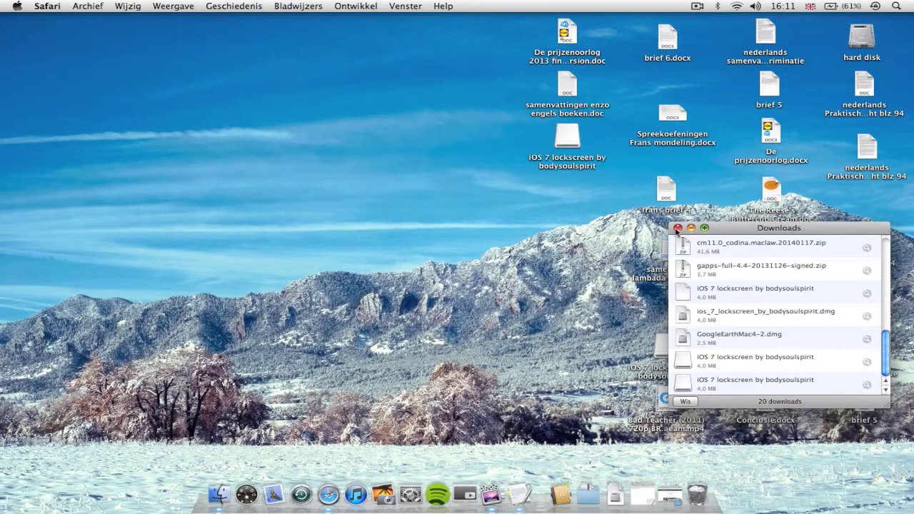
{"action": "mouse_move", "coordinate": [687, 6]}
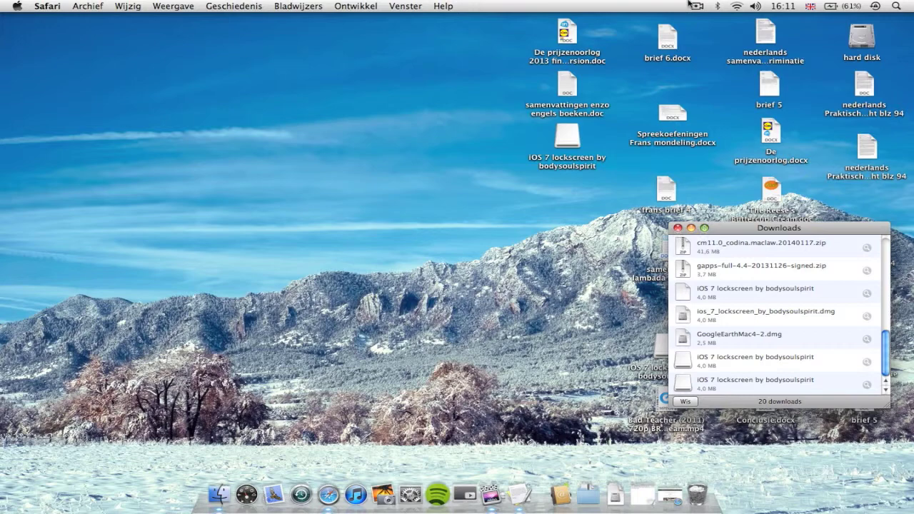
{"action": "left_click", "coordinate": [691, 5]}
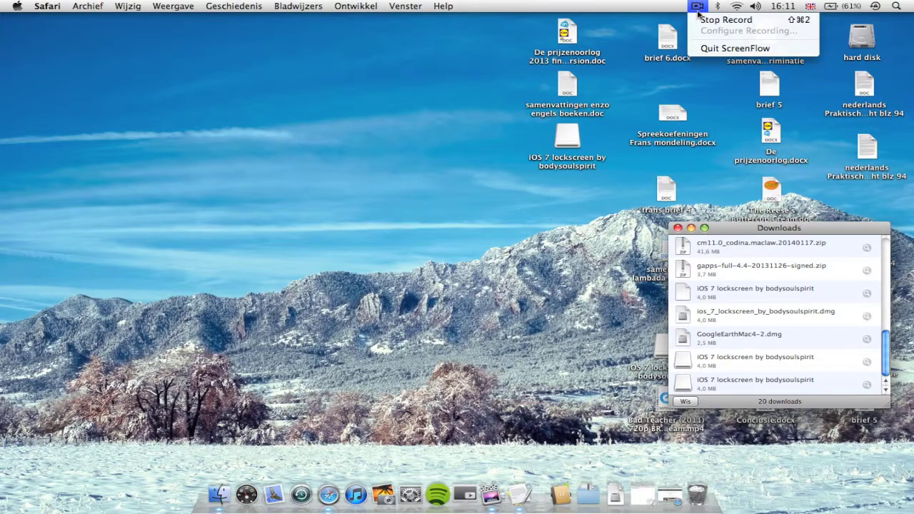